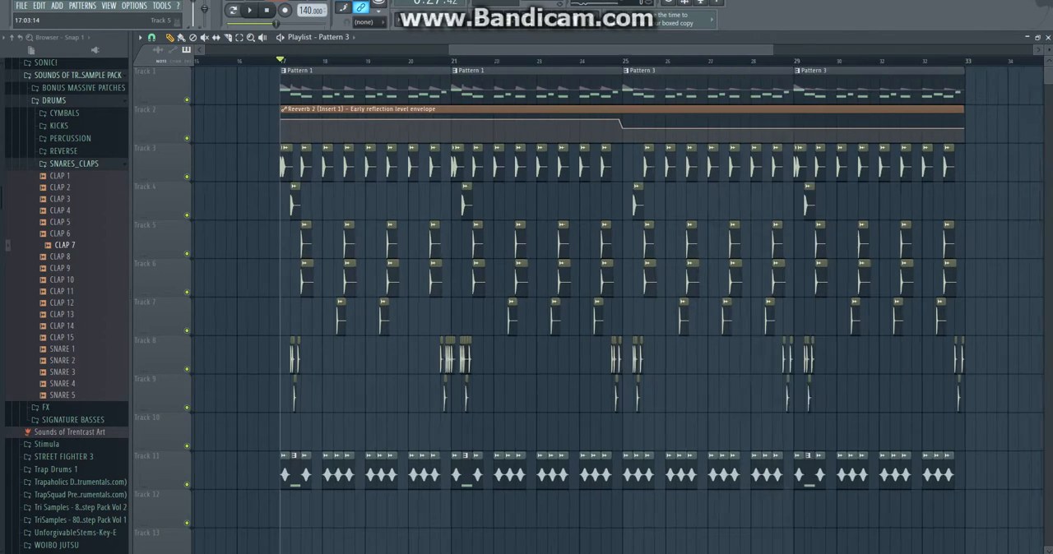
- Play the drum and clap arrangement while scrolling the playlist timeline back and forth
{"action": "scroll", "scroll_direction": "right", "scroll_amount": 3}
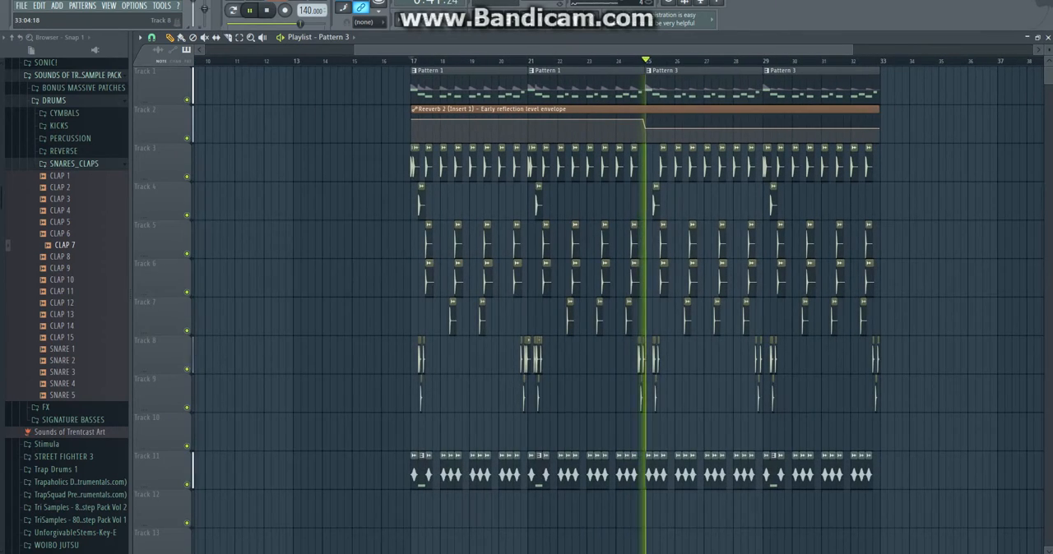
{"action": "scroll", "scroll_direction": "left", "scroll_amount": 3}
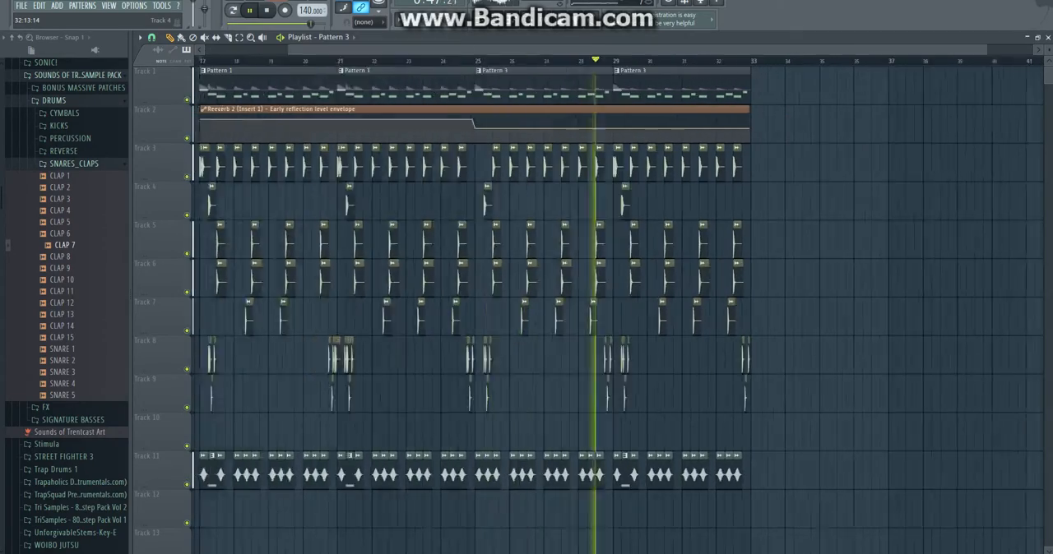
{"action": "scroll", "scroll_direction": "right", "scroll_amount": 3}
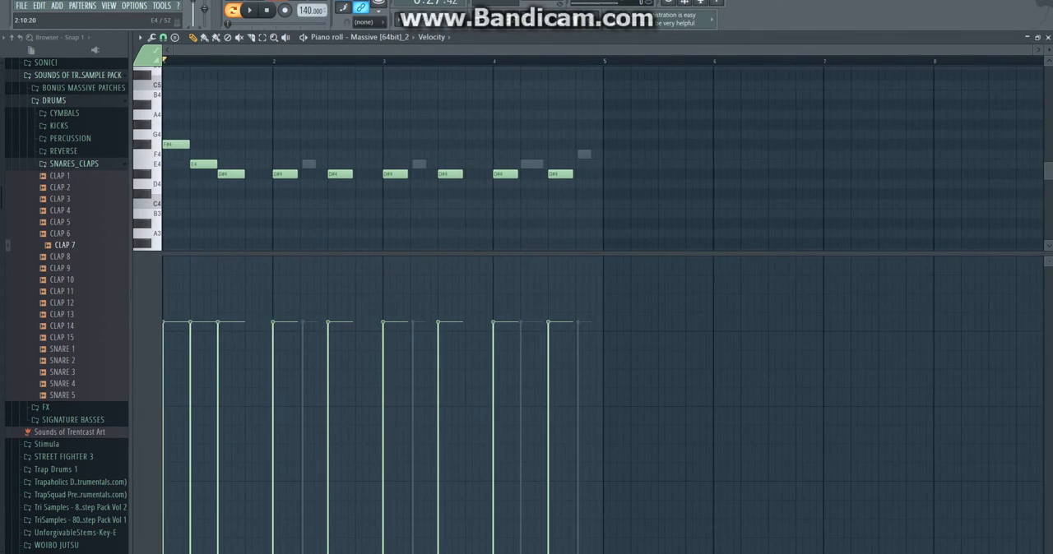
- Open the Mixer and the Massive plugin window showing the NINTENDO SYNTH BASIC patch
{"action": "left_click", "coordinate": [248, 9]}
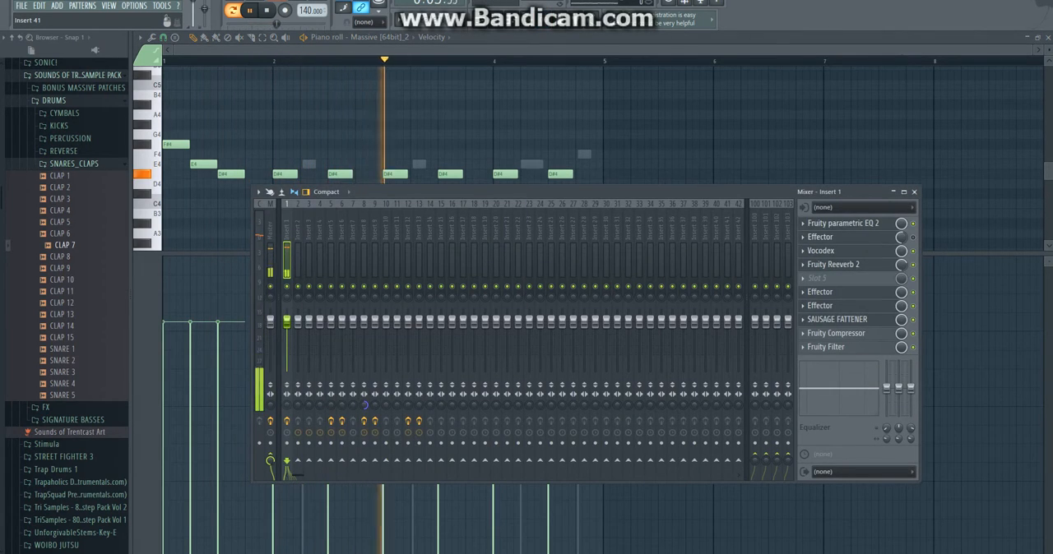
{"action": "left_click", "coordinate": [842, 222]}
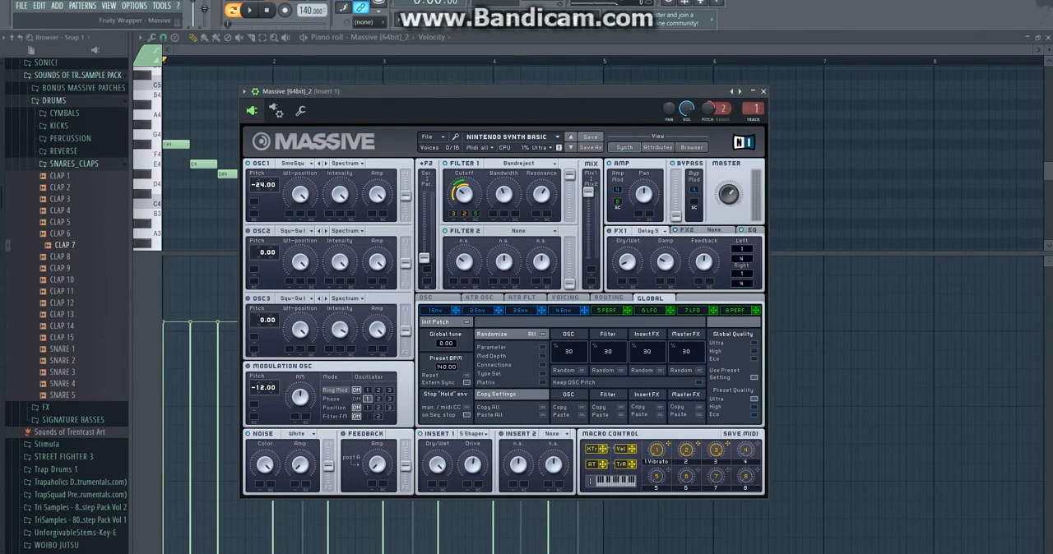
{"action": "left_click_drag", "start_coordinate": [535, 90], "coordinate": [535, 75]}
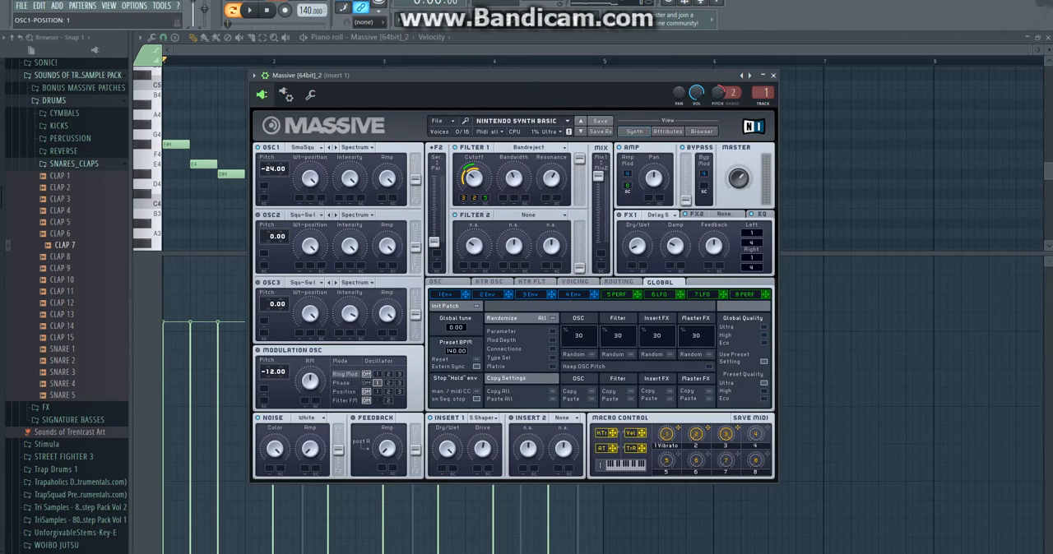
{"action": "left_click", "coordinate": [510, 147]}
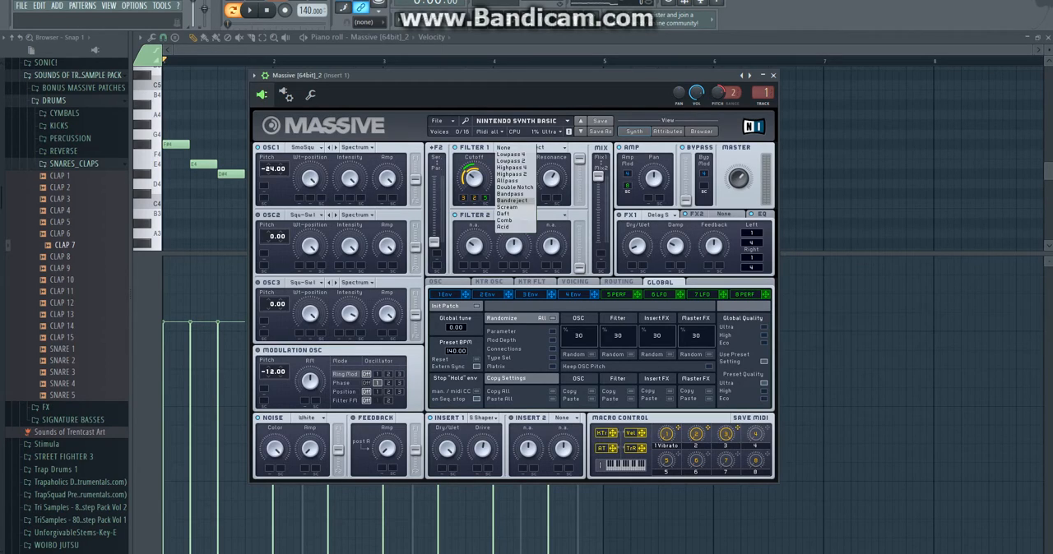
{"action": "left_click", "coordinate": [512, 200]}
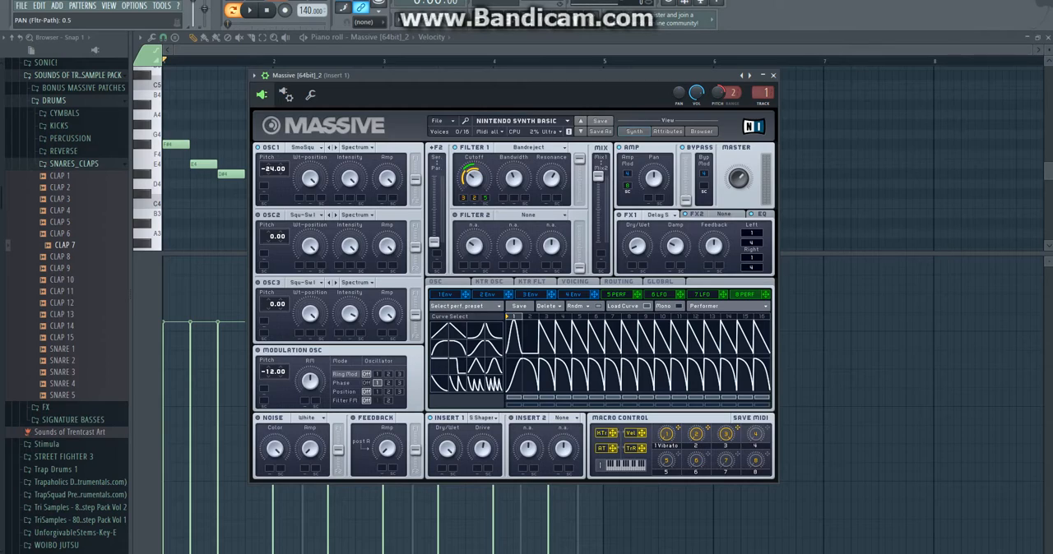
- Reveal Massive's EQ section, then bring the Mixer's Insert 1 effects chain forward
{"action": "left_click", "coordinate": [757, 214]}
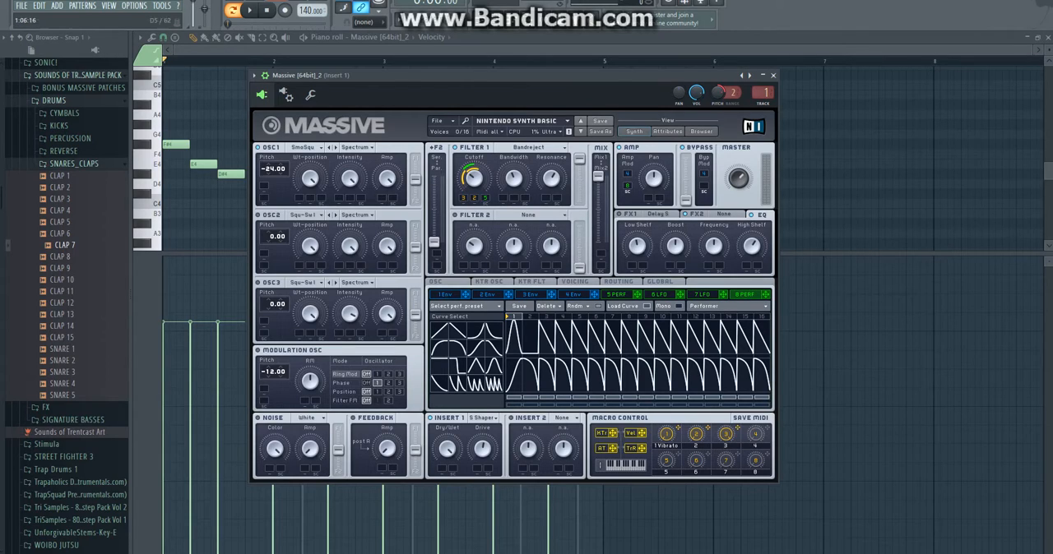
{"action": "left_click", "coordinate": [250, 10]}
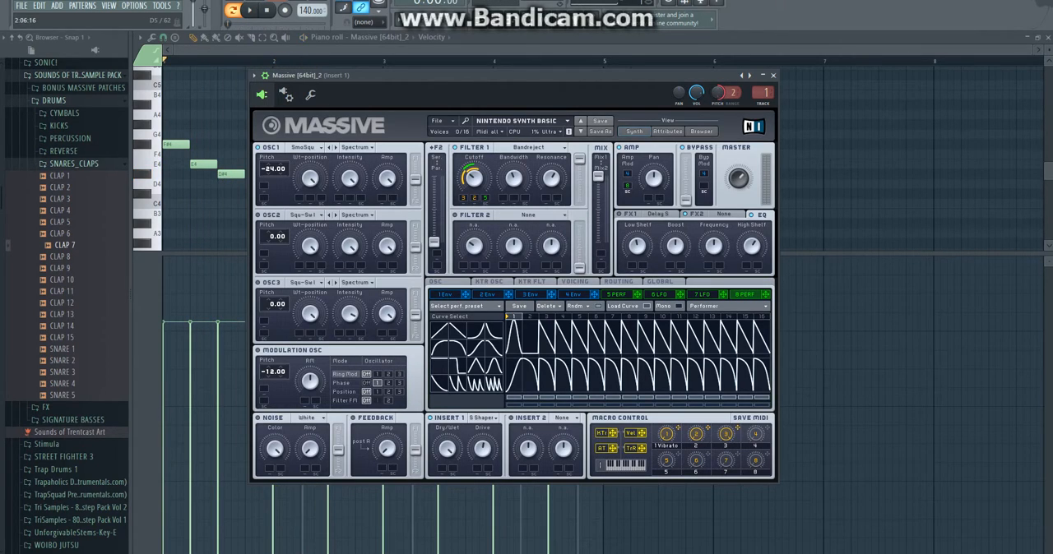
{"action": "left_click", "coordinate": [355, 146]}
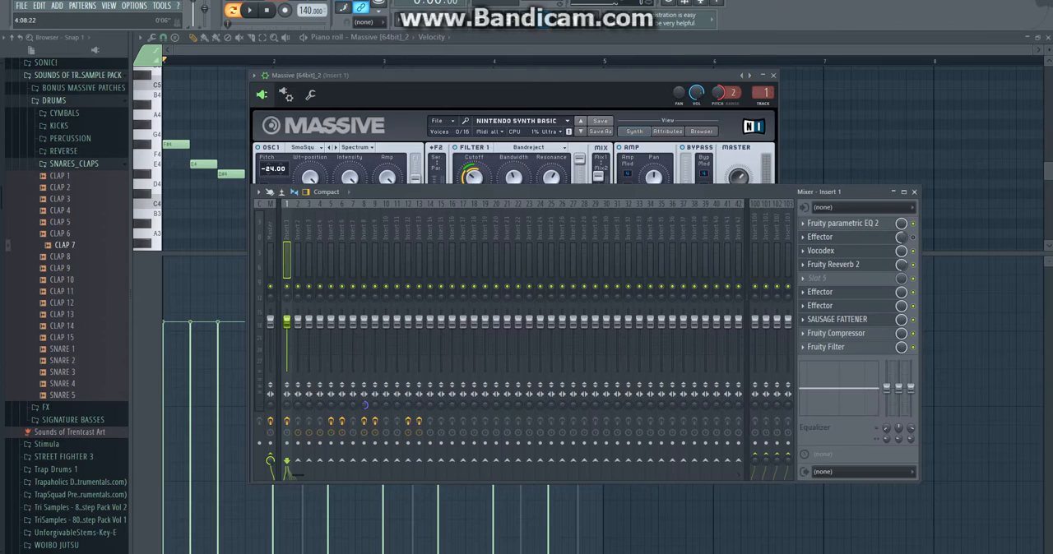
- On Insert 1, remove slot 2's Effector and nudge Parametric EQ 2's high-frequency boost
{"action": "left_click", "coordinate": [843, 222]}
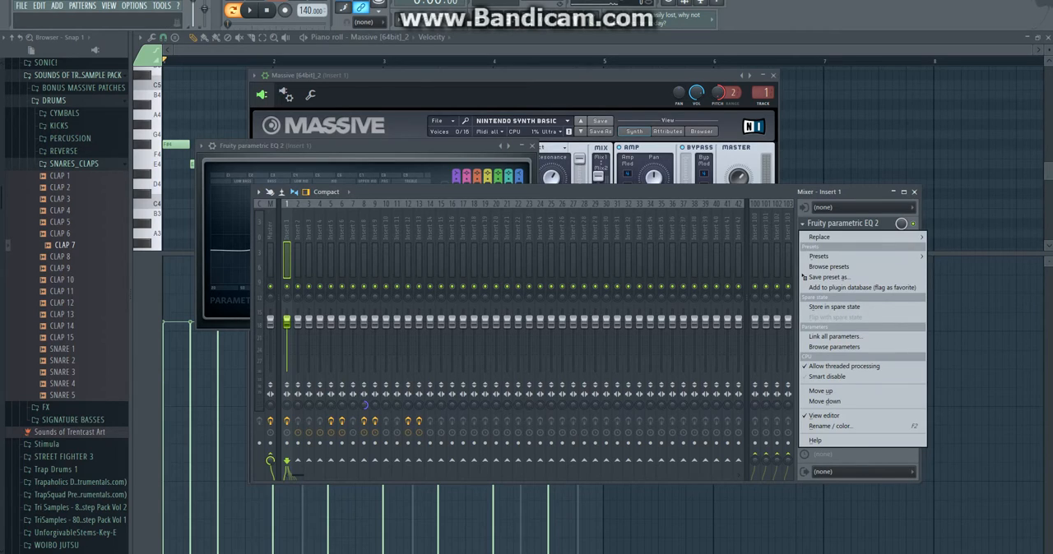
{"action": "left_click", "coordinate": [819, 237]}
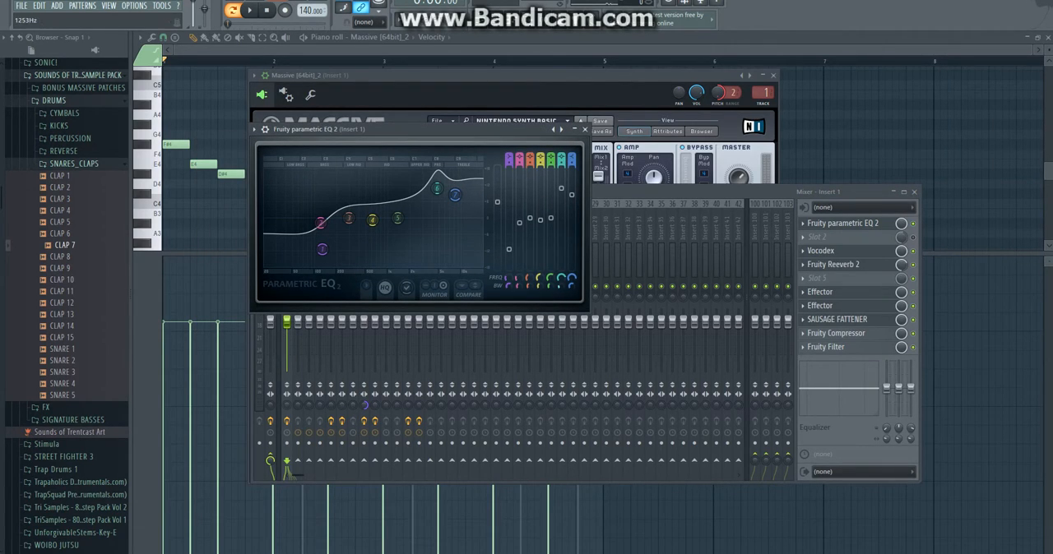
{"action": "left_click_drag", "start_coordinate": [430, 189], "coordinate": [438, 184]}
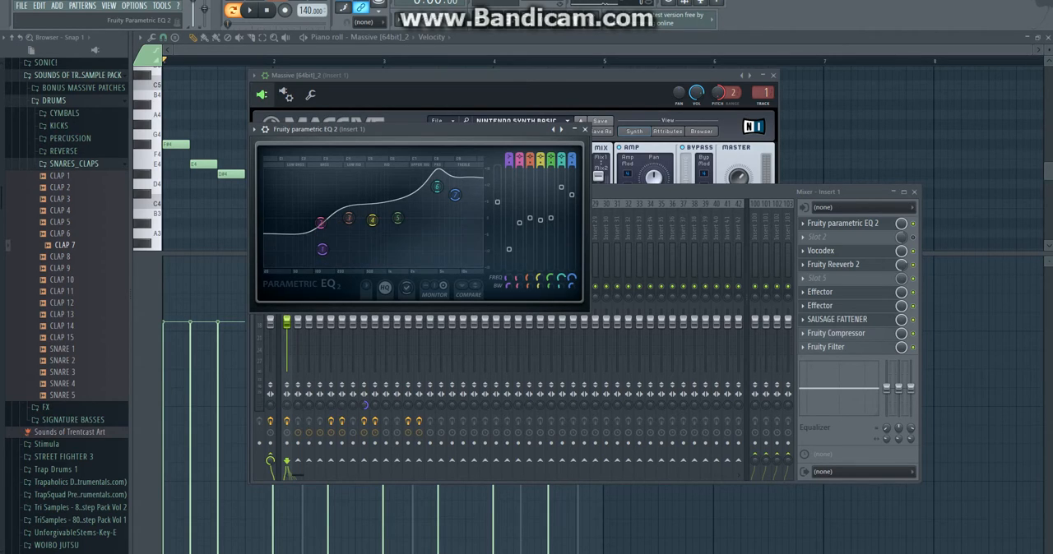
{"action": "left_click", "coordinate": [585, 130]}
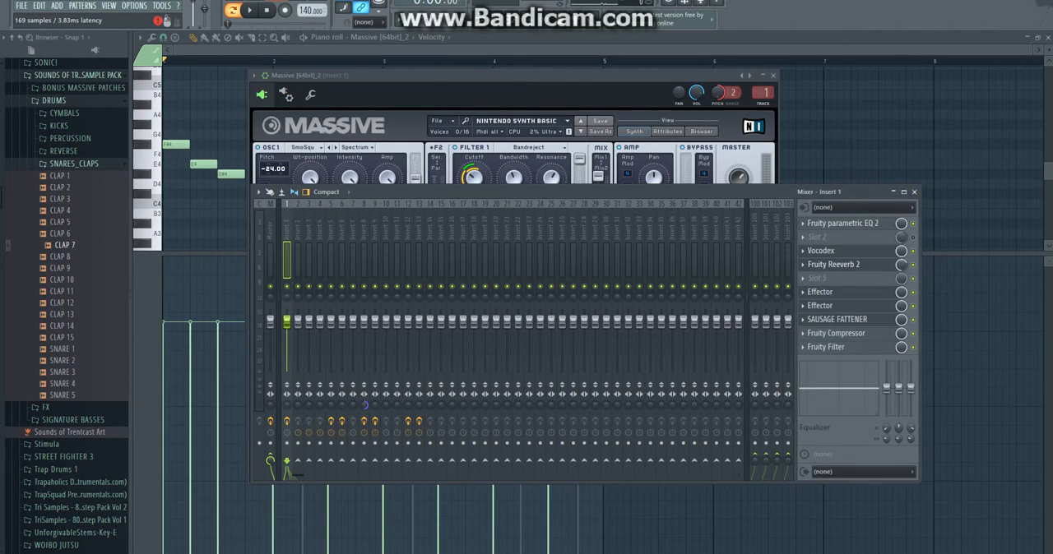
- Open Insert 1's Vocodex editor and play, then stop, the melody through it
{"action": "right_click", "coordinate": [847, 251]}
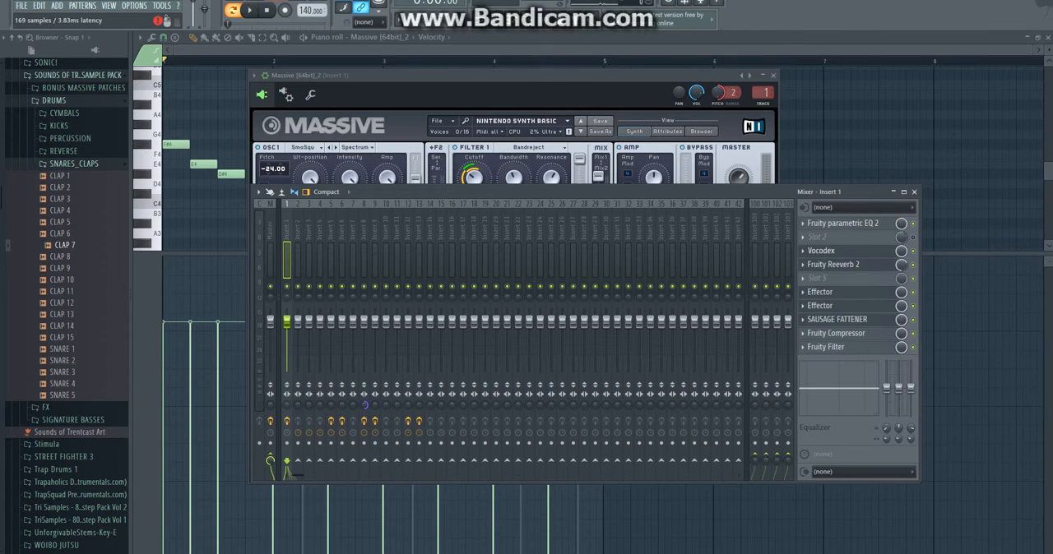
{"action": "left_click", "coordinate": [820, 250]}
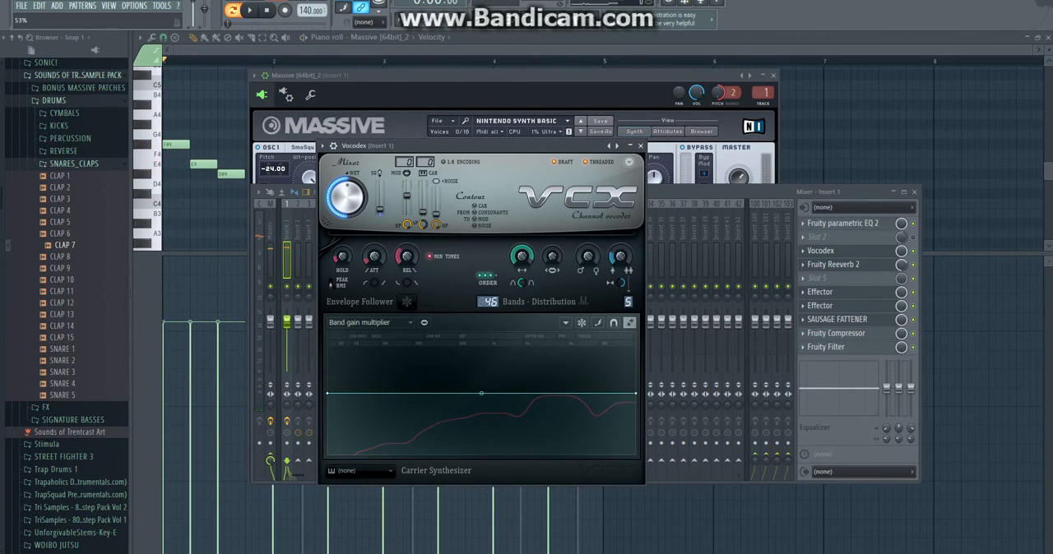
{"action": "left_click", "coordinate": [249, 10]}
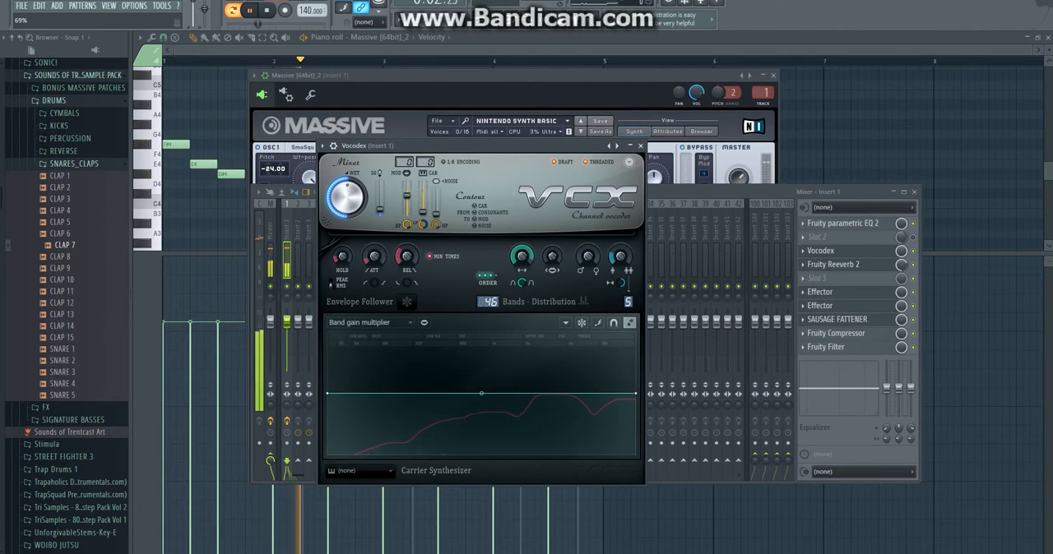
{"action": "left_click", "coordinate": [232, 10]}
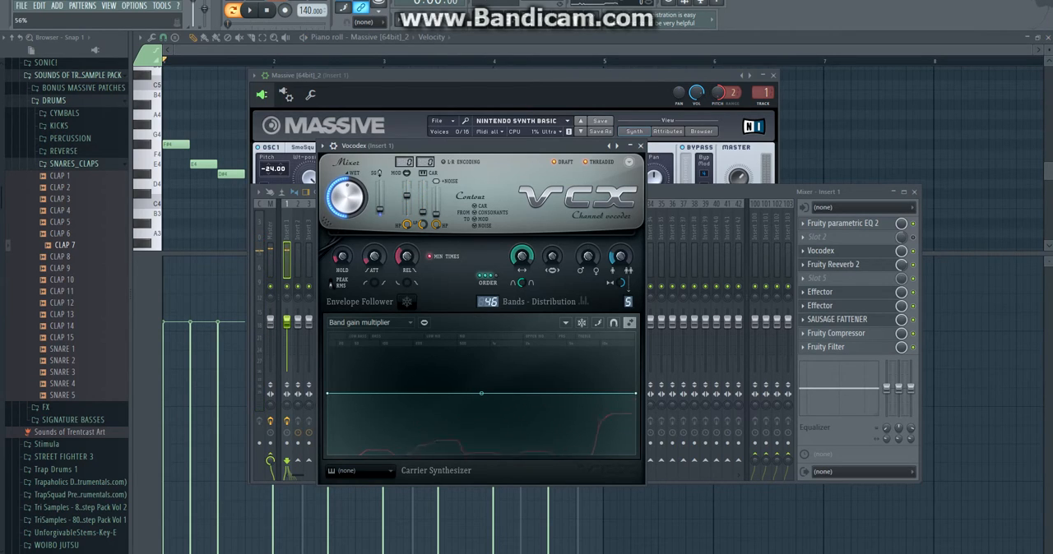
{"action": "left_click", "coordinate": [249, 10]}
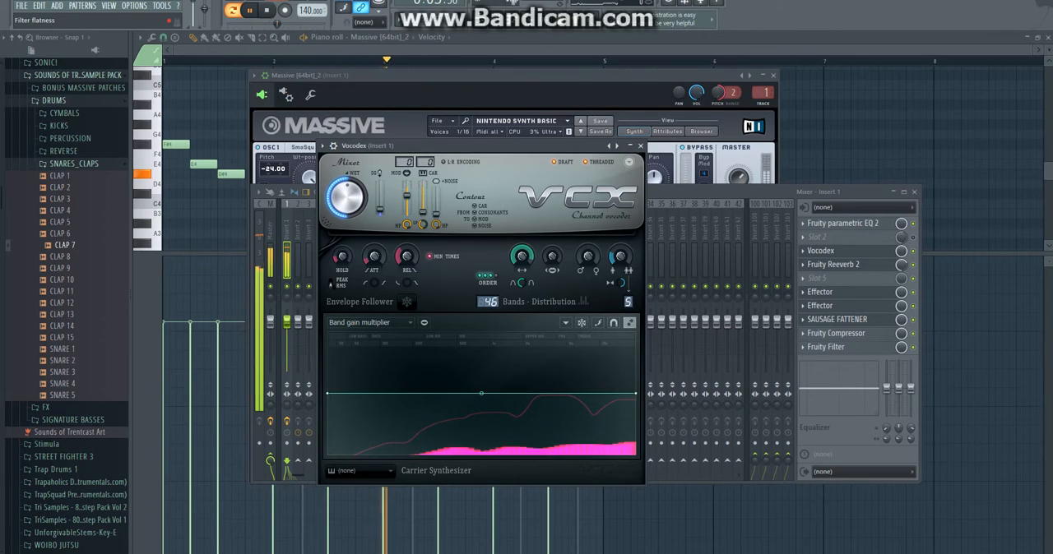
- Close the Vocodex window, leaving Insert 1's mixer chain in front
{"action": "left_click", "coordinate": [640, 146]}
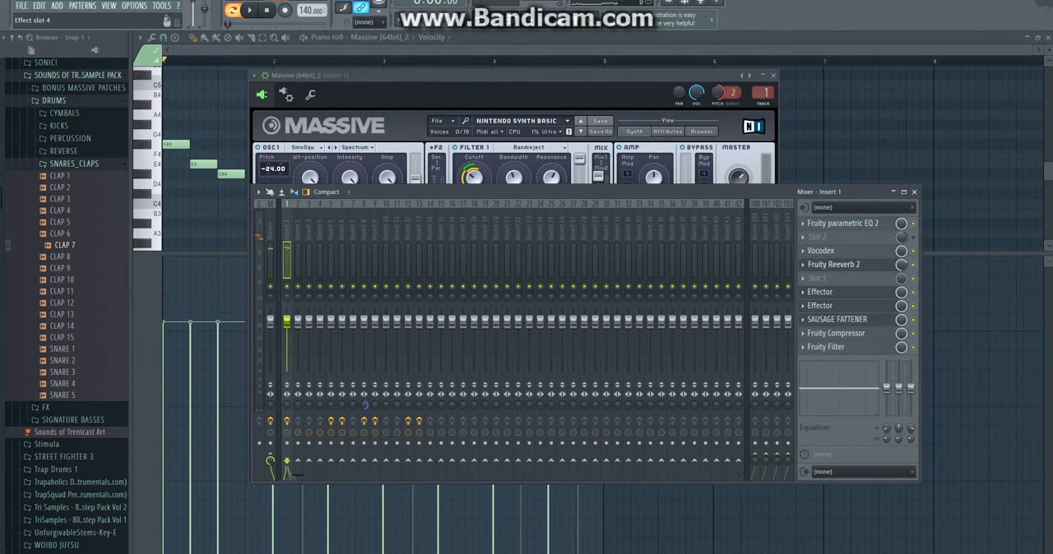
{"action": "right_click", "coordinate": [831, 264]}
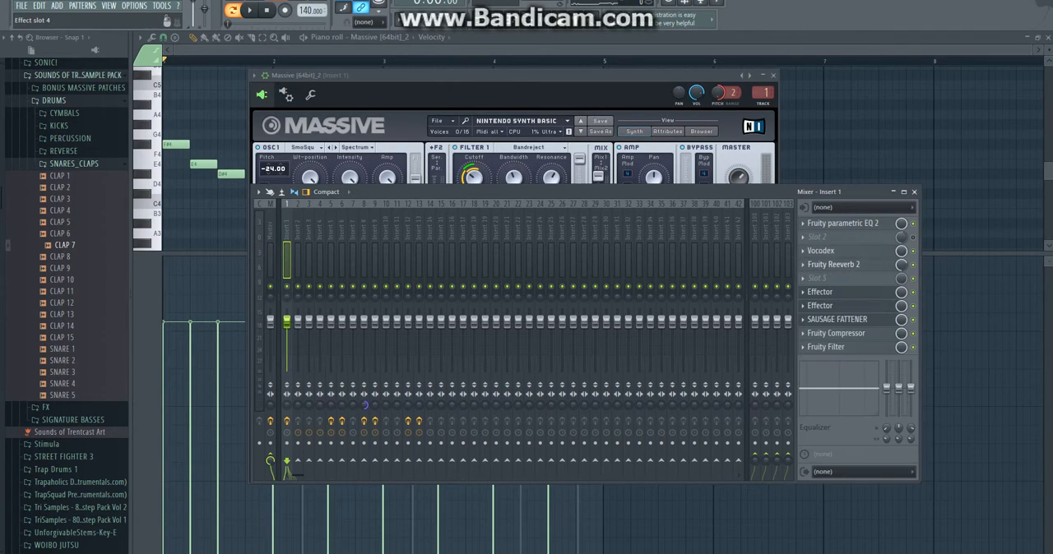
- Open Insert 1's Fruity Reeverb 2 editor and drag its window into position
{"action": "left_click", "coordinate": [833, 264]}
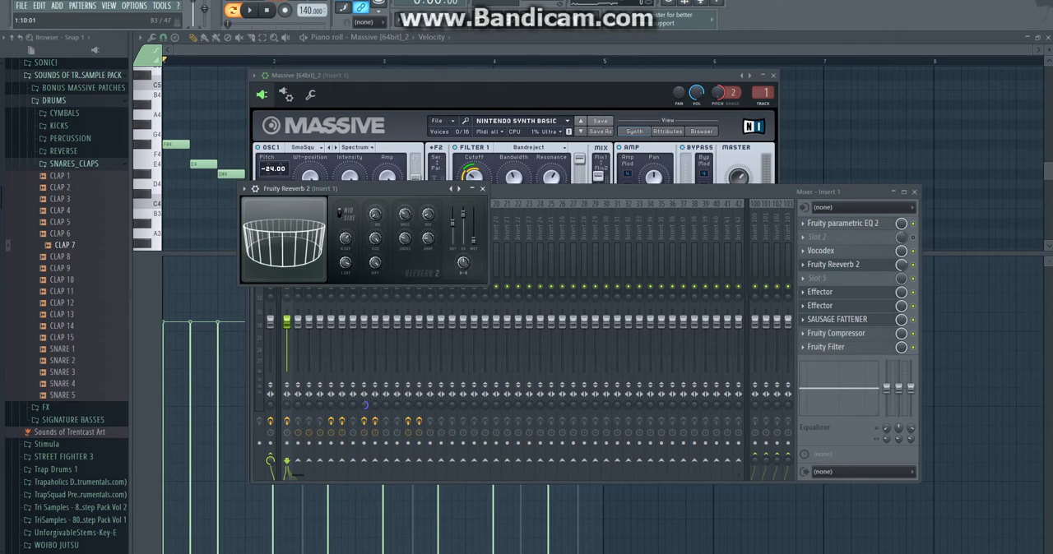
{"action": "left_click_drag", "start_coordinate": [362, 189], "coordinate": [403, 165]}
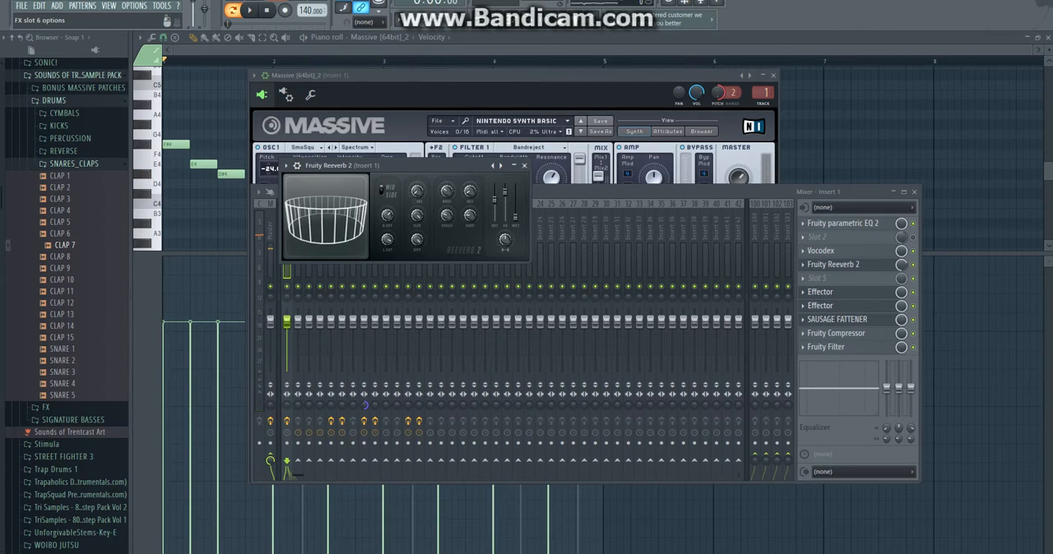
- Replace the Insert 1 slot with Effector and open the second Effector's controls
{"action": "right_click", "coordinate": [820, 291]}
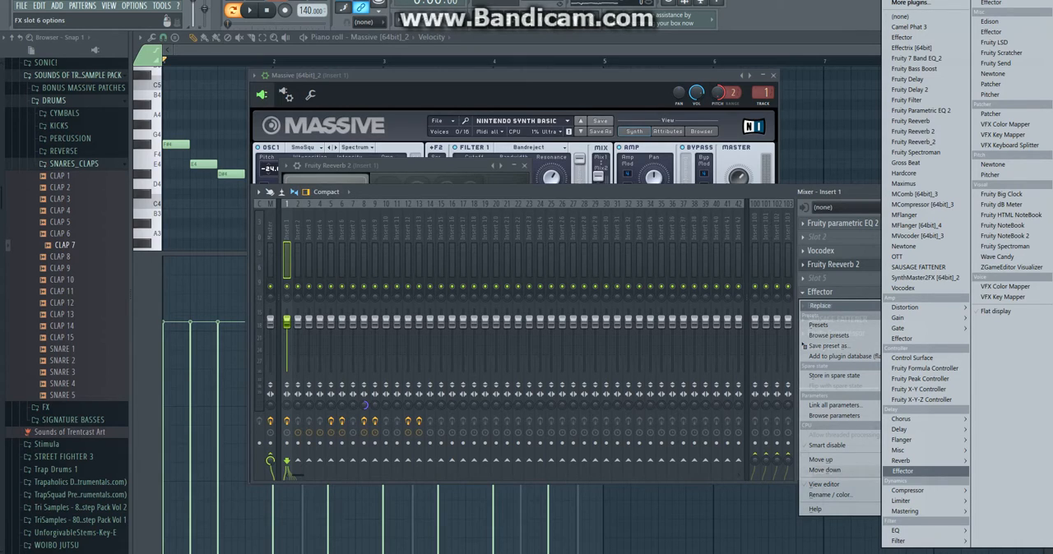
{"action": "left_click", "coordinate": [901, 470]}
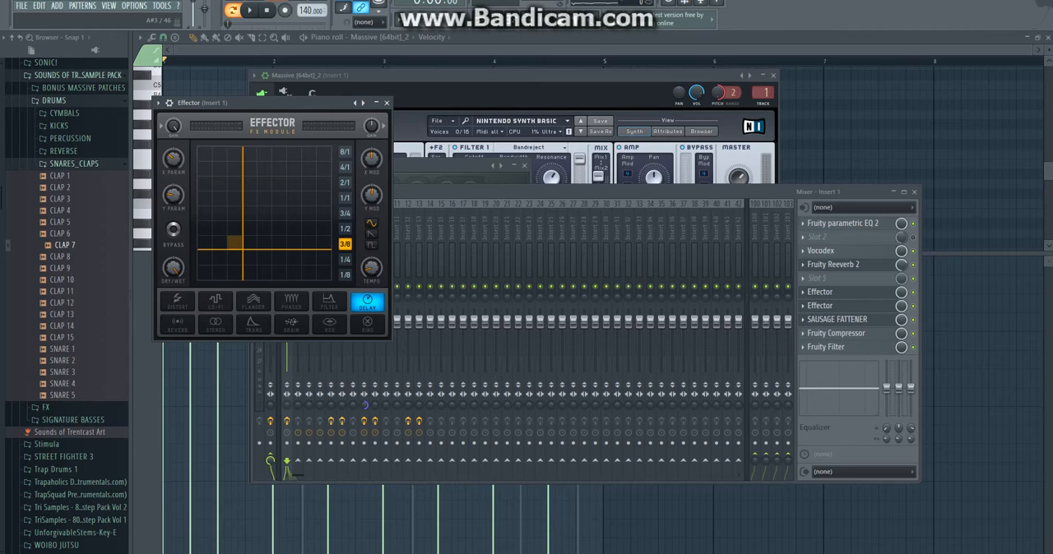
{"action": "left_click", "coordinate": [305, 316]}
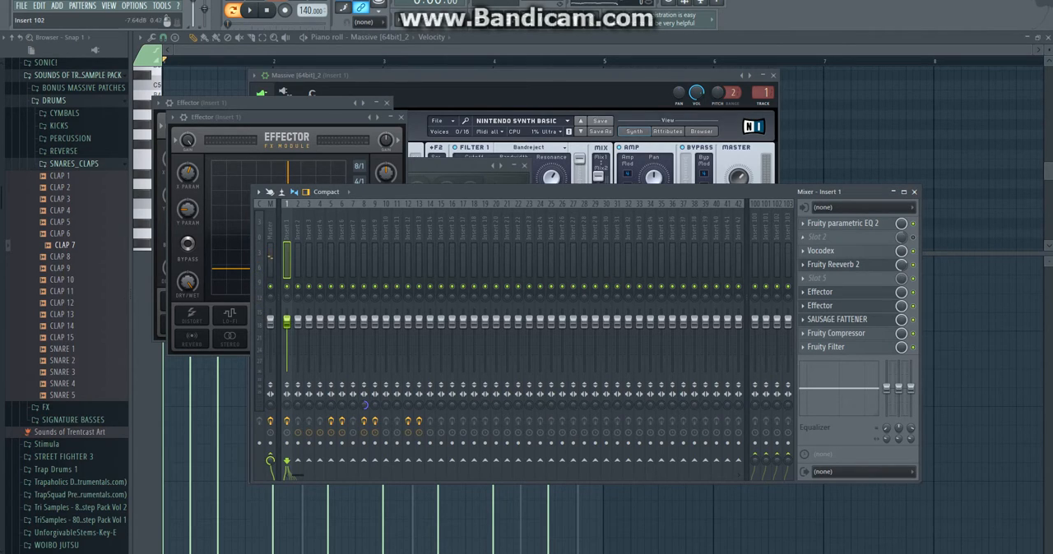
- Open the Compressor and Sausage Fattener, dialing Fattener color 90%, fatness 6%, gain 0 dB
{"action": "left_click", "coordinate": [835, 333]}
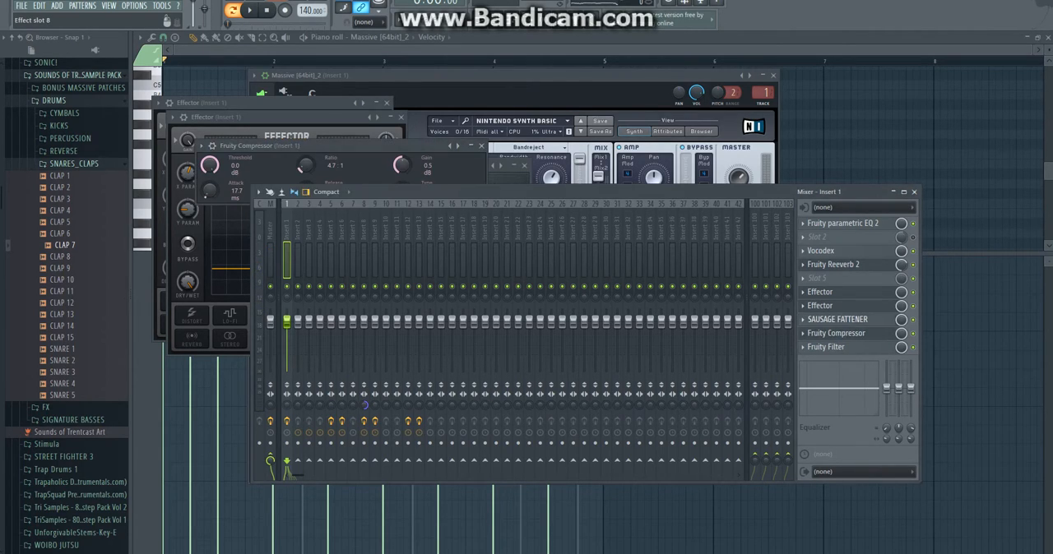
{"action": "right_click", "coordinate": [837, 319]}
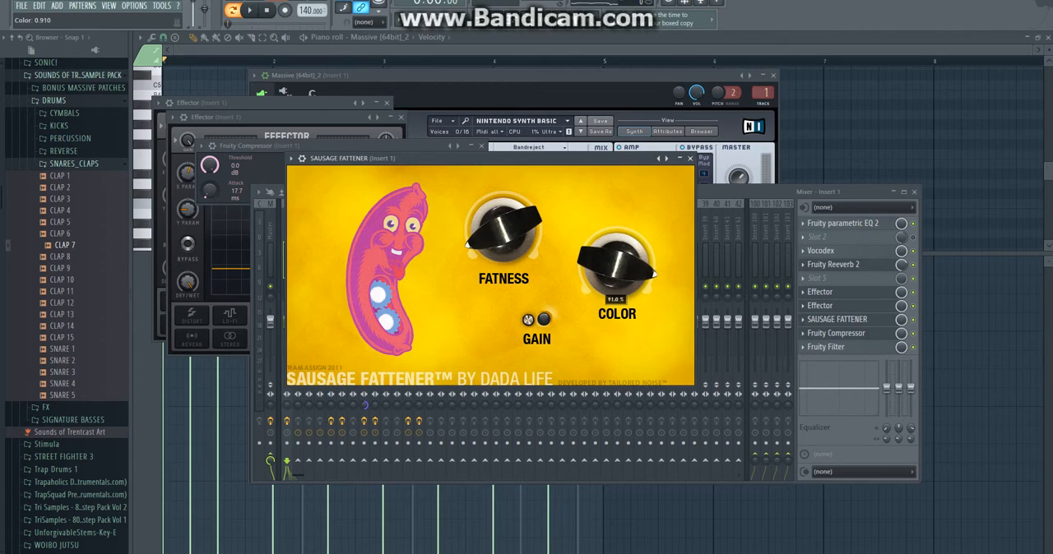
{"action": "left_click_drag", "start_coordinate": [616, 263], "coordinate": [617, 271]}
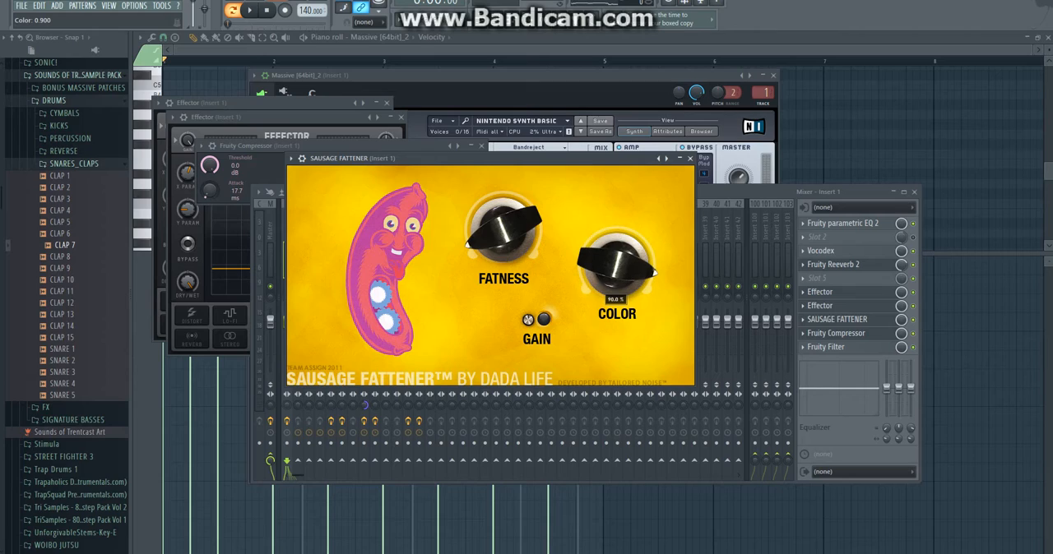
{"action": "left_click_drag", "start_coordinate": [504, 239], "coordinate": [503, 246]}
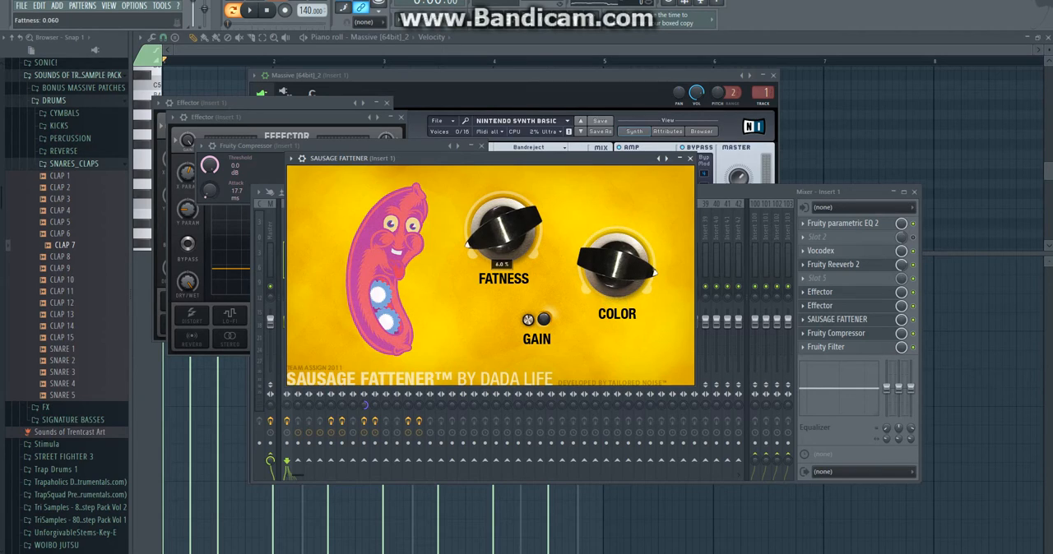
{"action": "left_click_drag", "start_coordinate": [503, 239], "coordinate": [493, 255]}
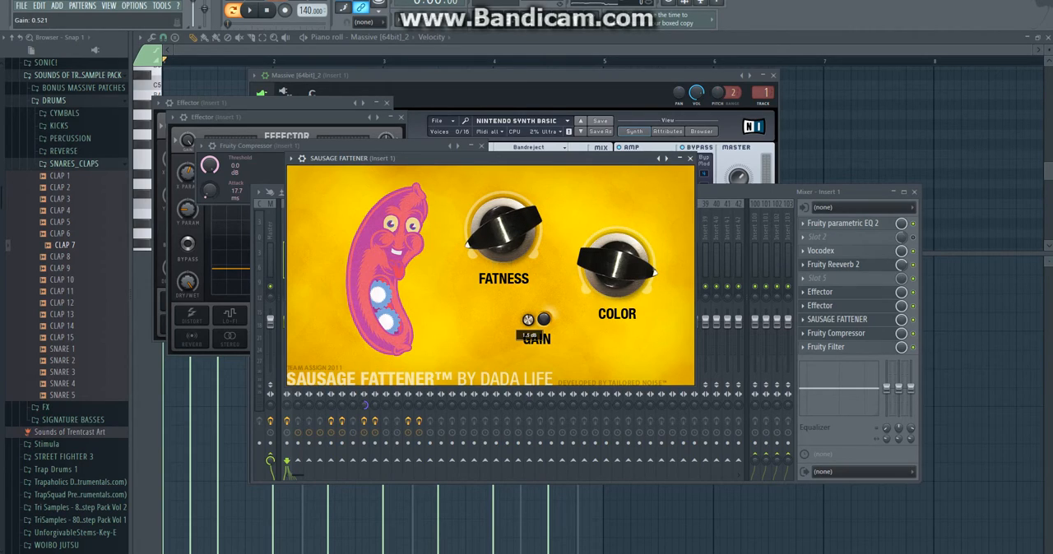
{"action": "left_click_drag", "start_coordinate": [535, 321], "coordinate": [536, 328]}
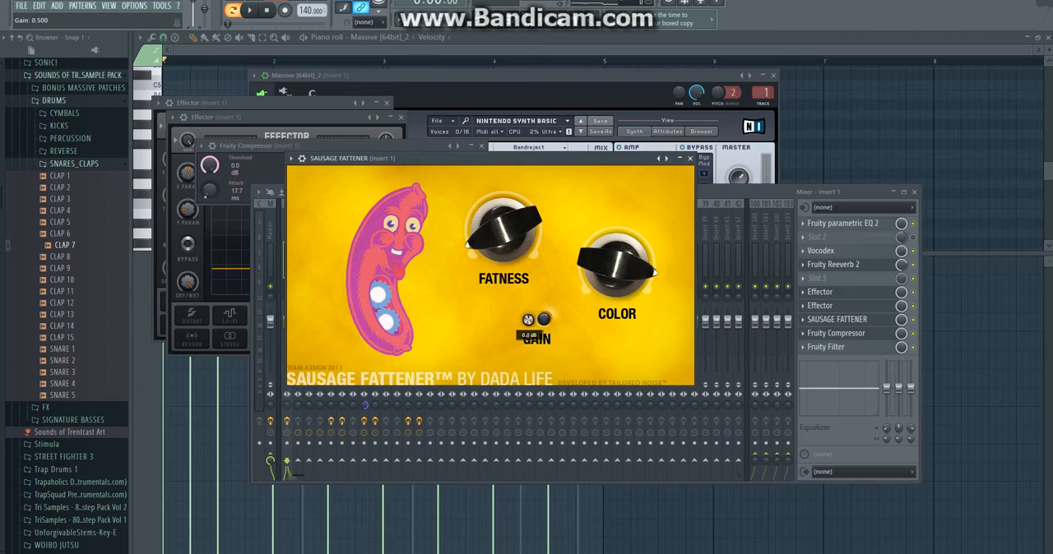
{"action": "left_click", "coordinate": [249, 10]}
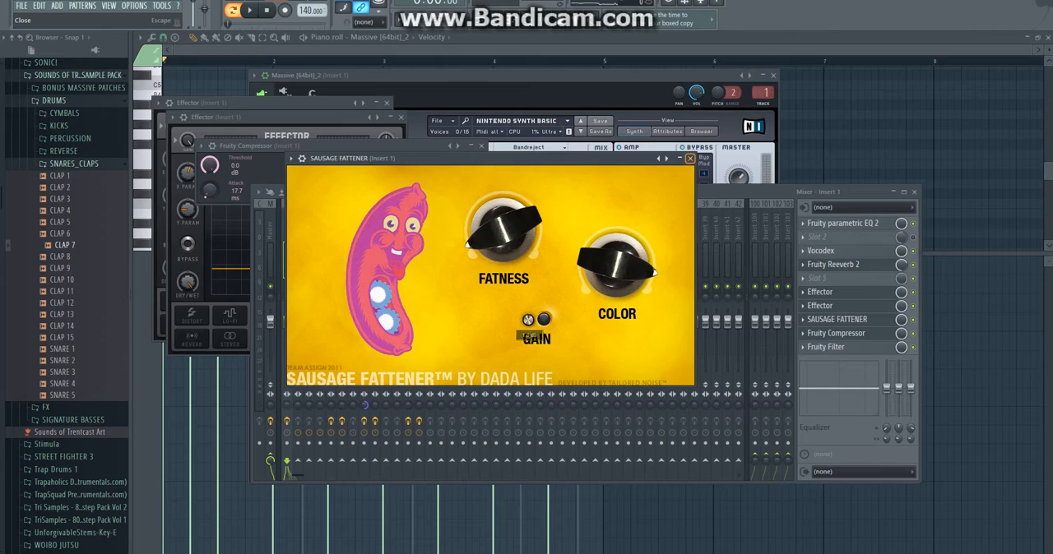
- Close the Sausage Fattener window and delete Fruity Filter from Insert 1's last slot
{"action": "left_click", "coordinate": [689, 158]}
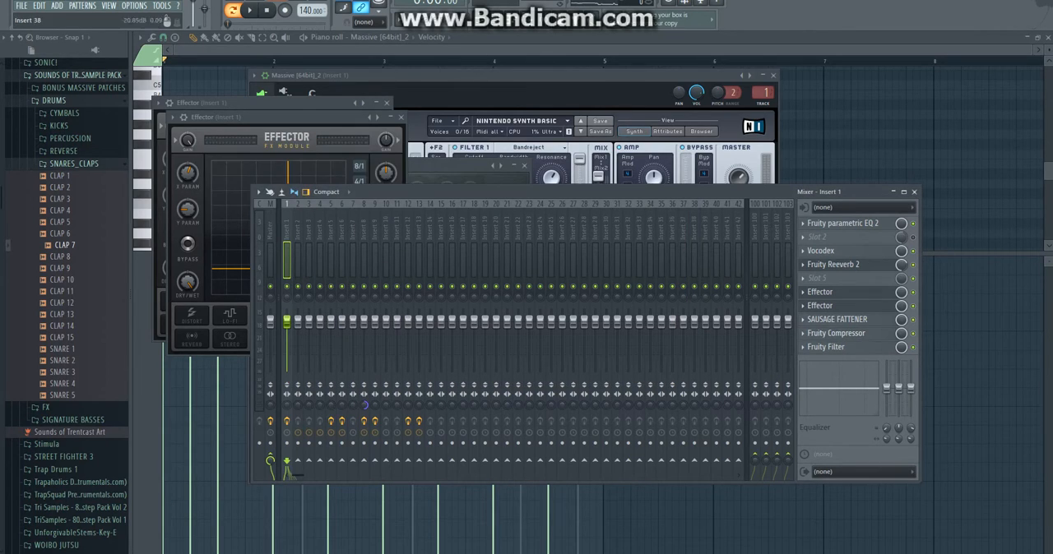
{"action": "left_click", "coordinate": [835, 333]}
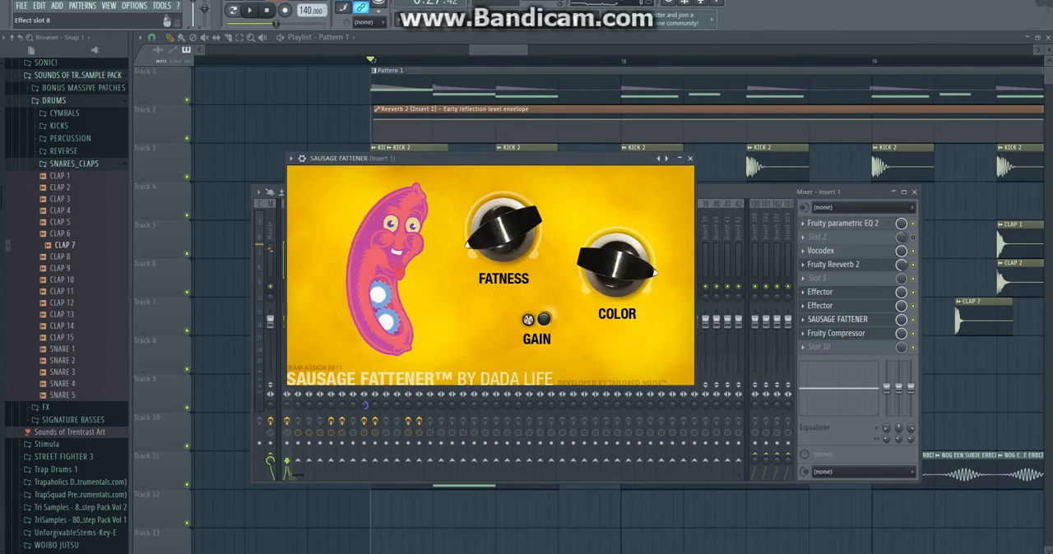
- Select sub bass insert 8 and open its Fruity Parametric EQ 2 from slot 1
{"action": "left_click", "coordinate": [247, 10]}
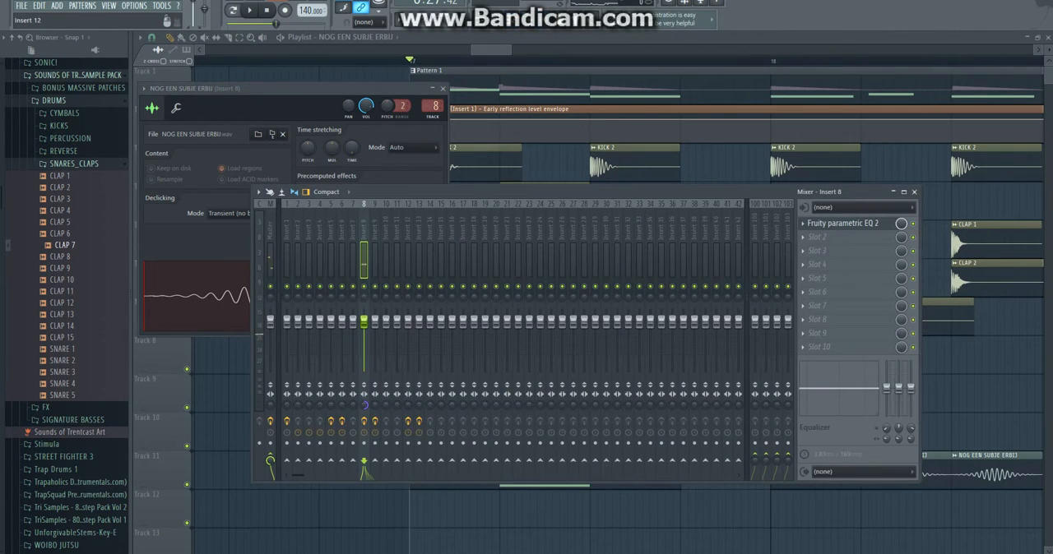
{"action": "left_click", "coordinate": [843, 223]}
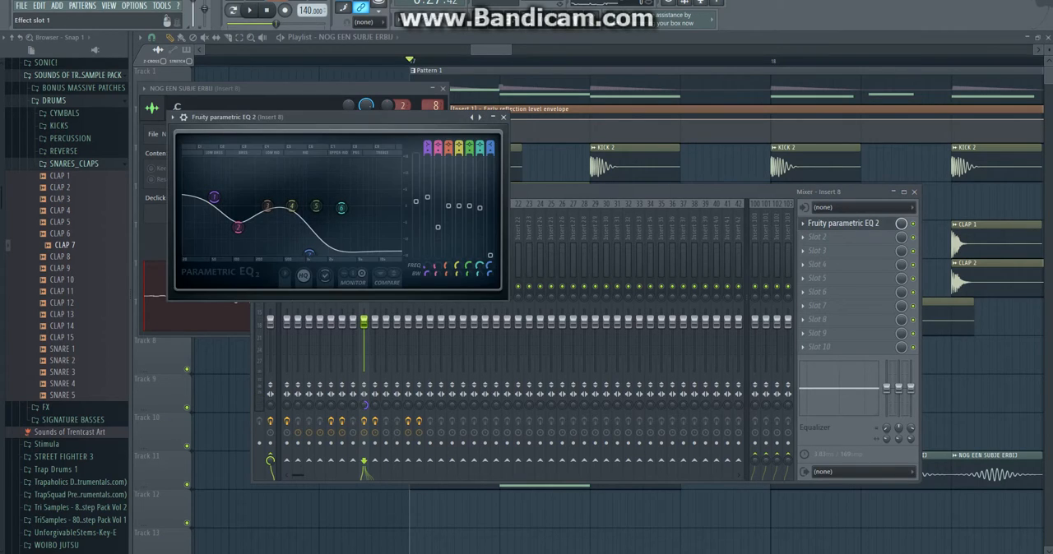